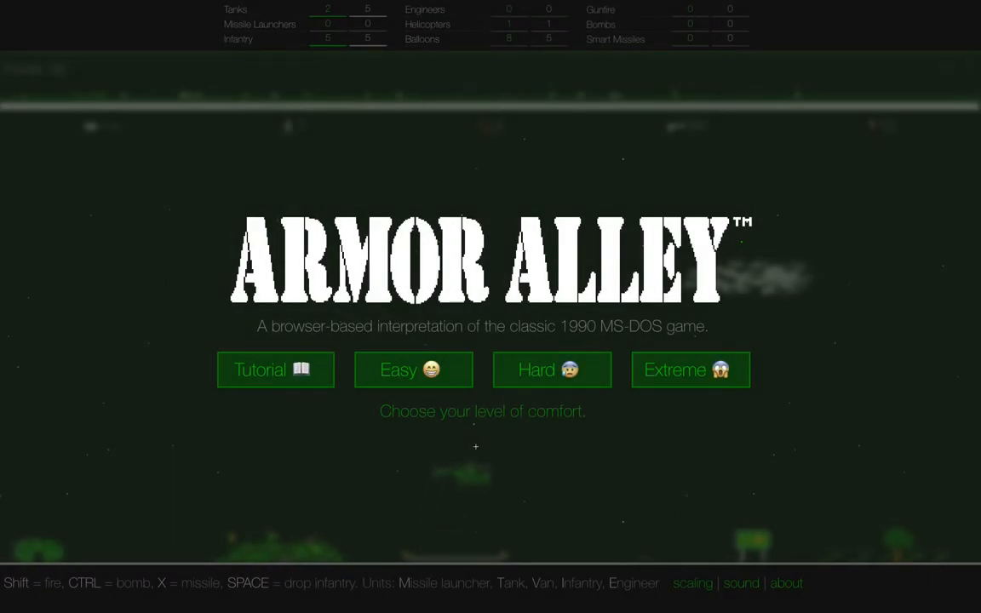
# Select the Extreme difficulty on the title screen
pyautogui.click(690, 369)
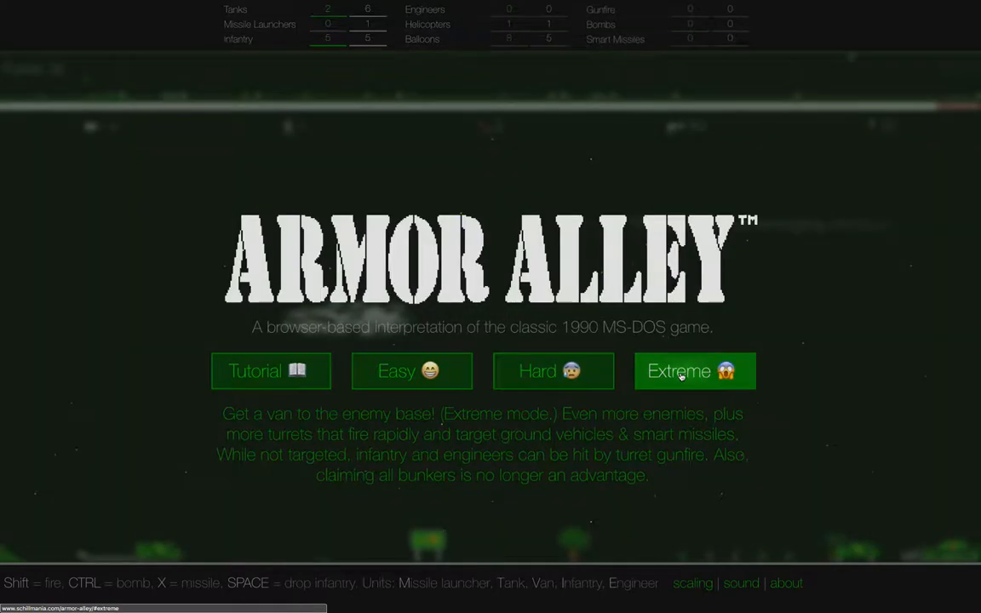
pyautogui.click(695, 371)
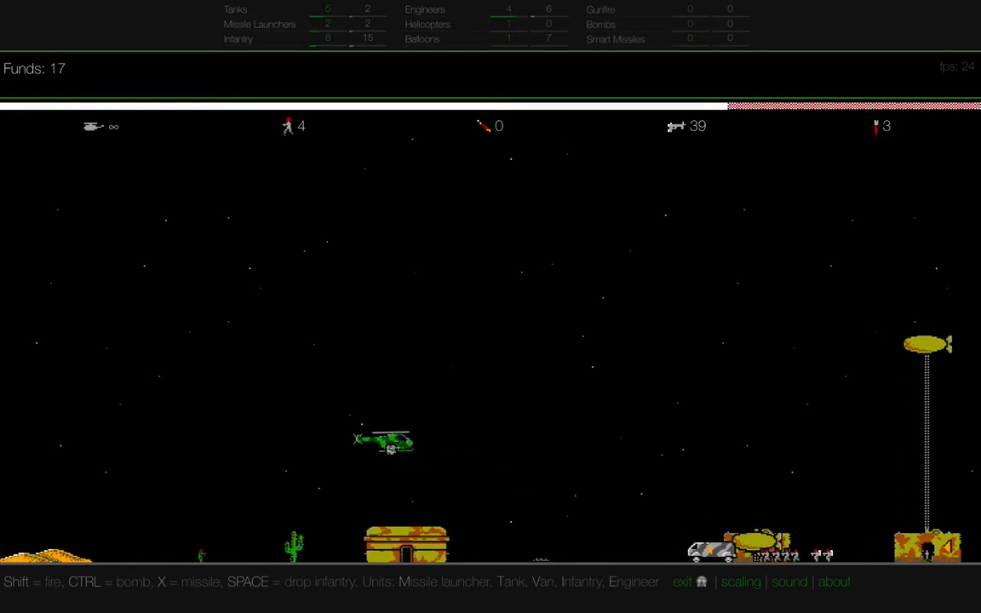
# Drop the helicopter's four infantry by parachute onto the bunker below to capture it
pyautogui.press('space')
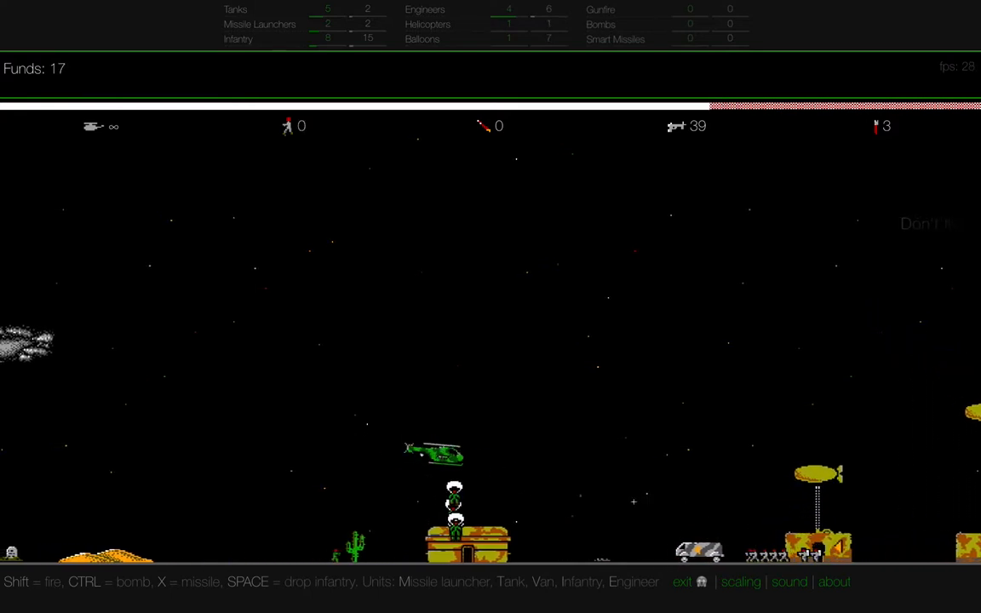